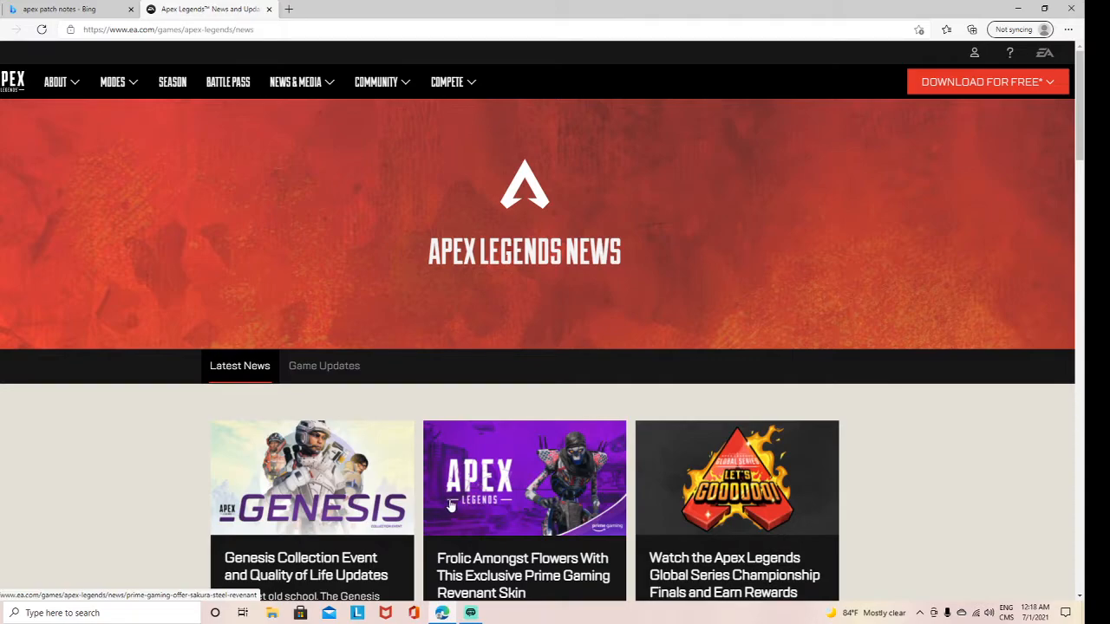
# - Open the 'Genesis Collection Event and Quality of Life Updates' card under Latest News
pyautogui.click(470, 616)
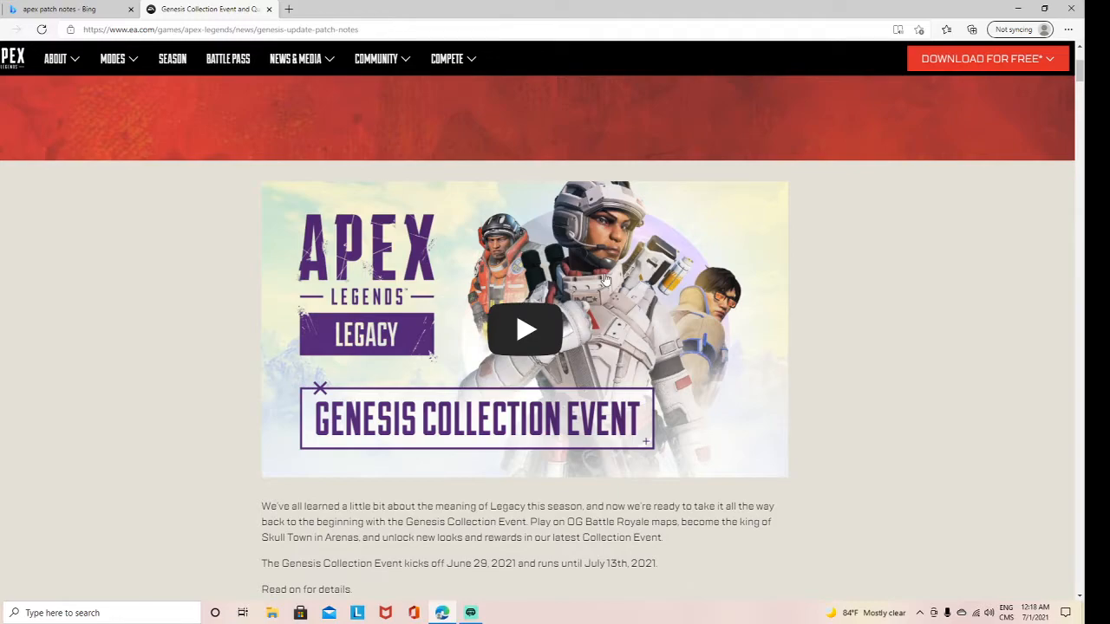
# - Scroll past the Devstream video and Kings Canyon return to 'Skull Town Comes to Arenas'
pyautogui.scroll(-3)
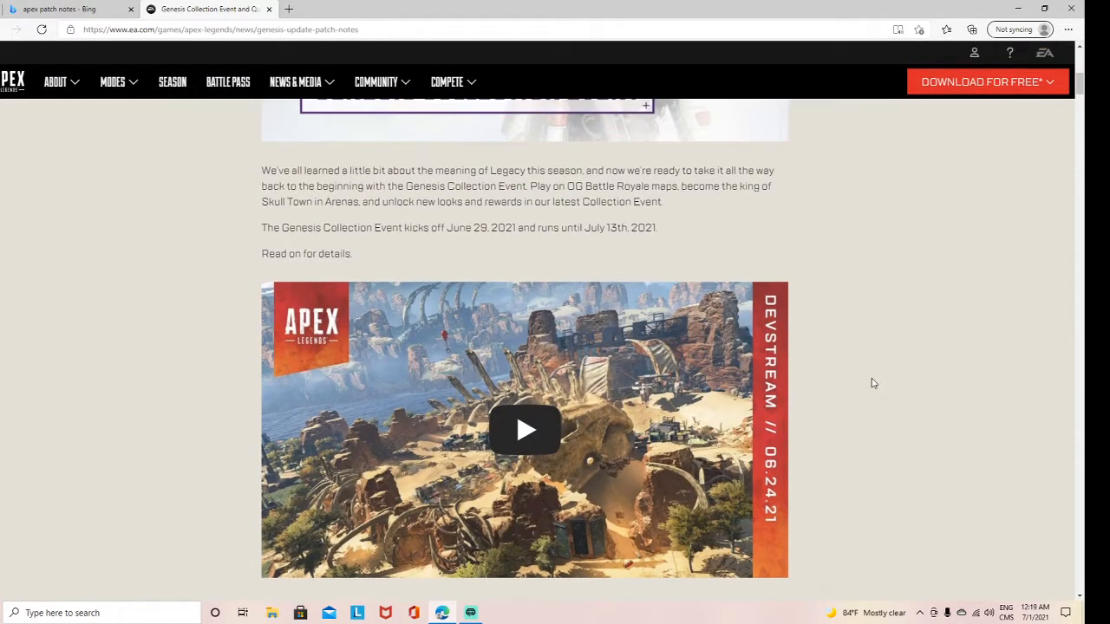
pyautogui.scroll(-3)
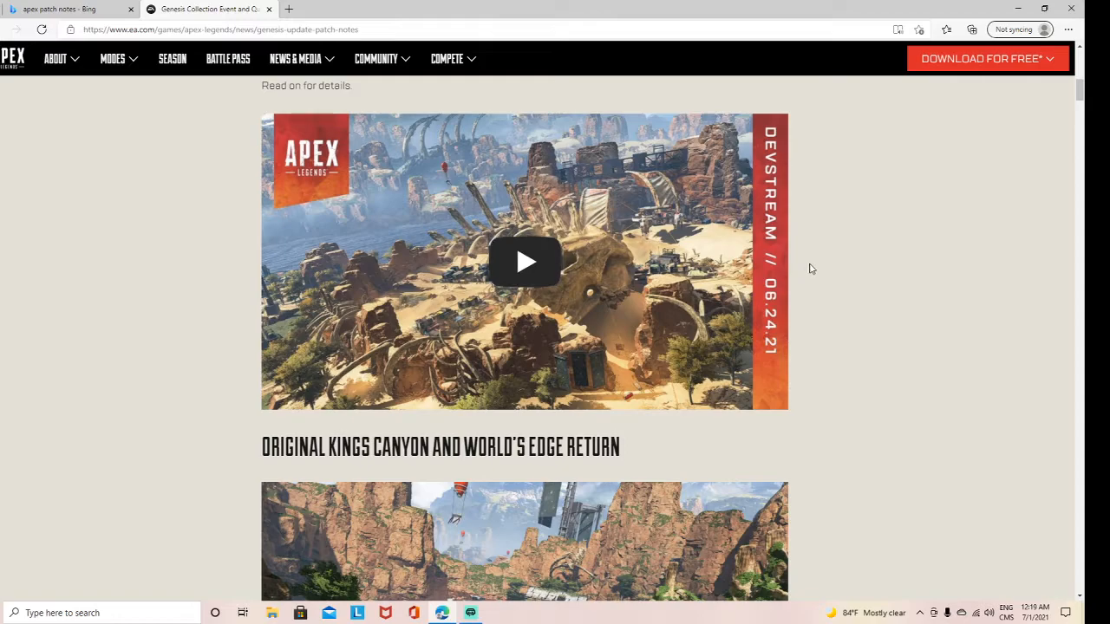
pyautogui.moveTo(257, 467)
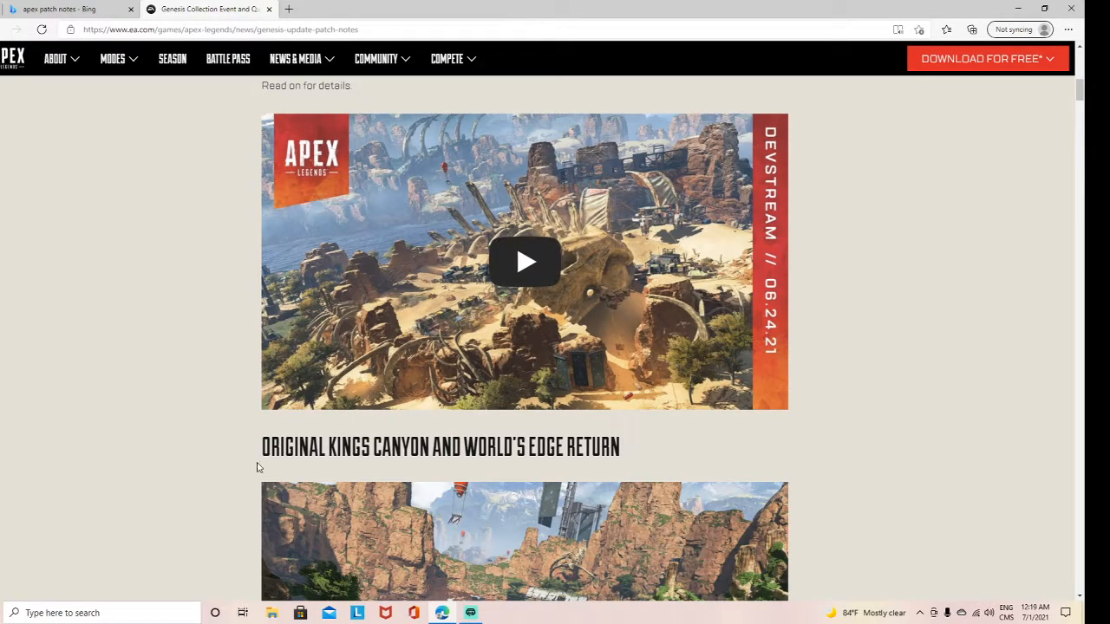
pyautogui.scroll(-3)
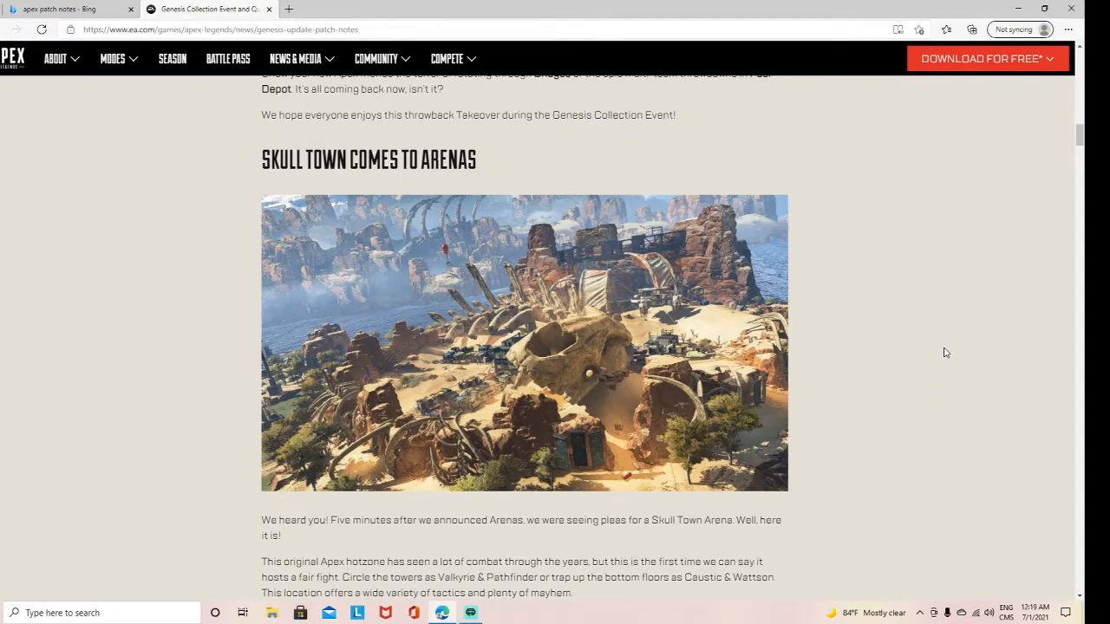
# - Scroll past 'Genesis Rewards and Collection Event' to the Rewards Track heading and graphic
pyautogui.scroll(-3)
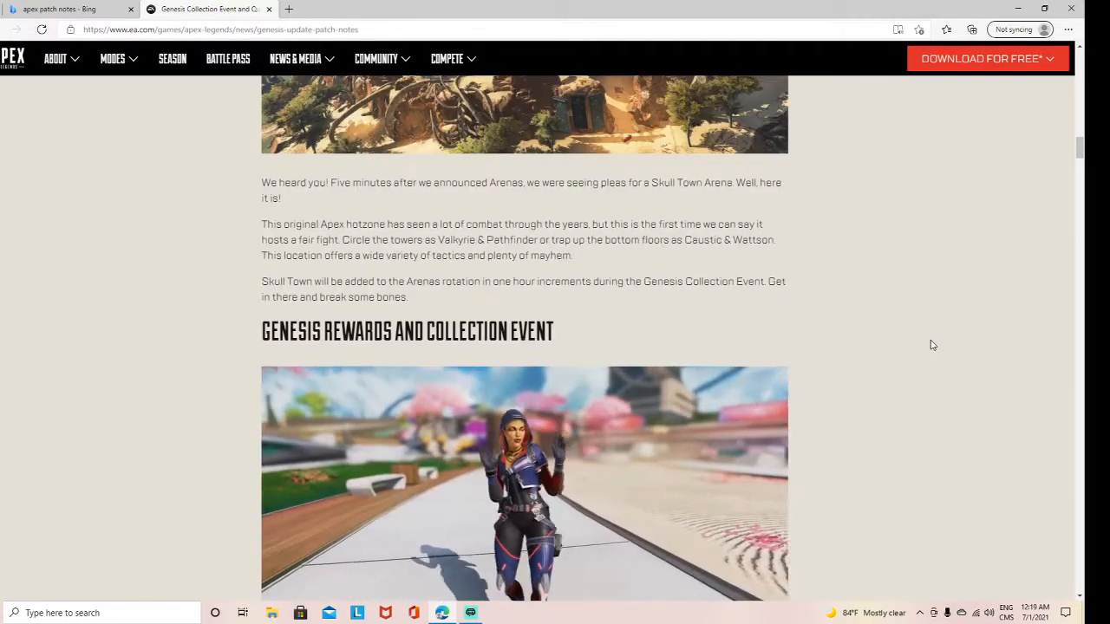
pyautogui.scroll(-3)
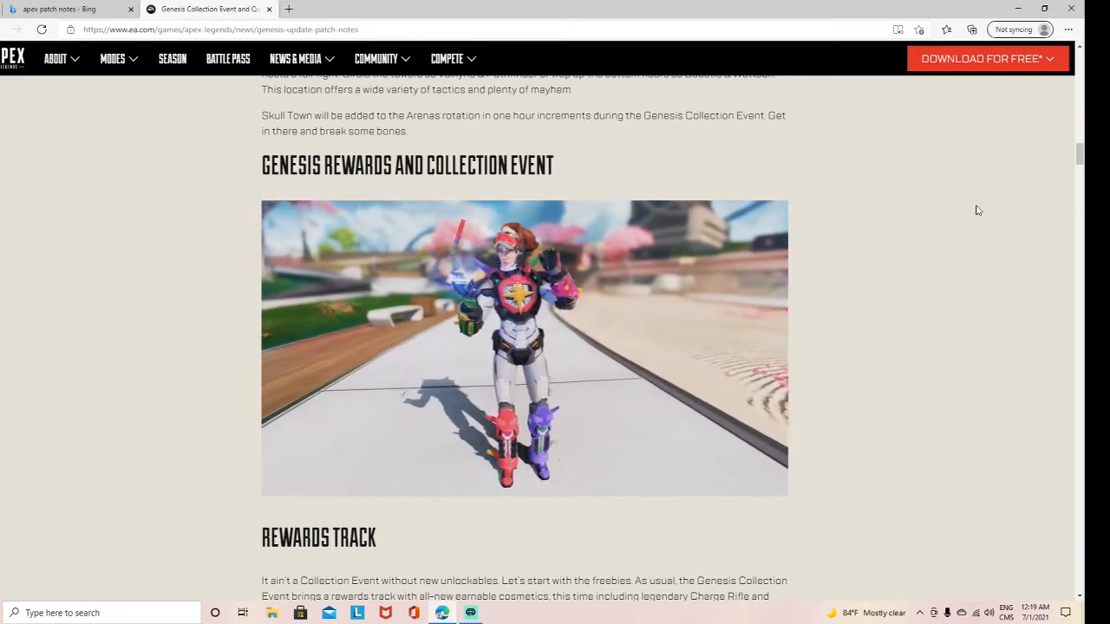
pyautogui.scroll(-3)
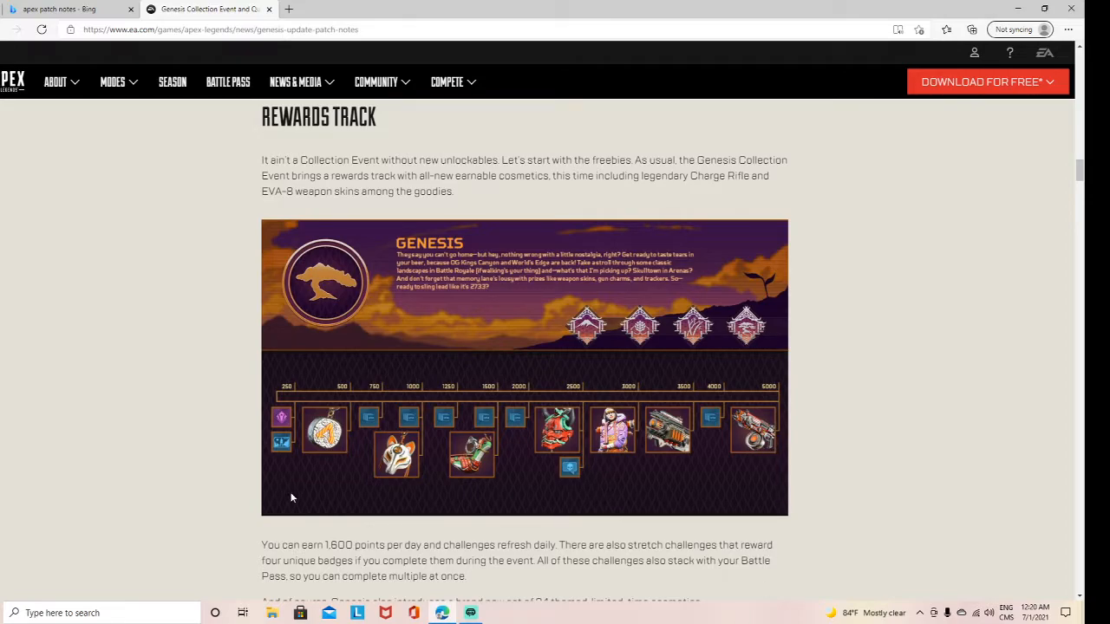
# - Scroll past Revenant's heirloom to the Genesis Collection Event Packs drop-rate table
pyautogui.scroll(-3)
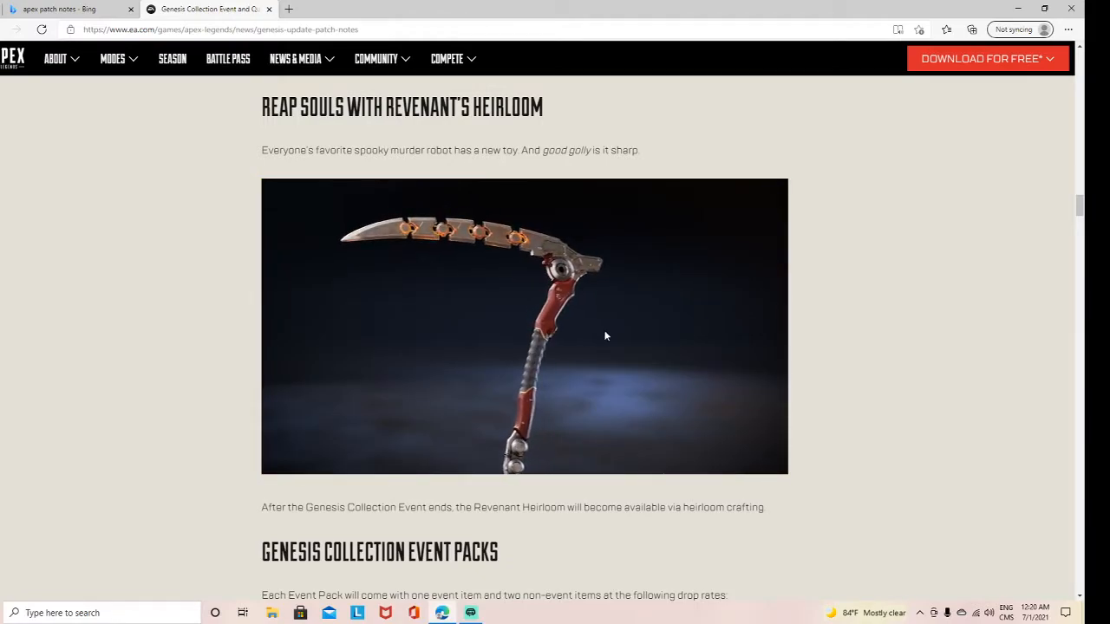
pyautogui.scroll(-3)
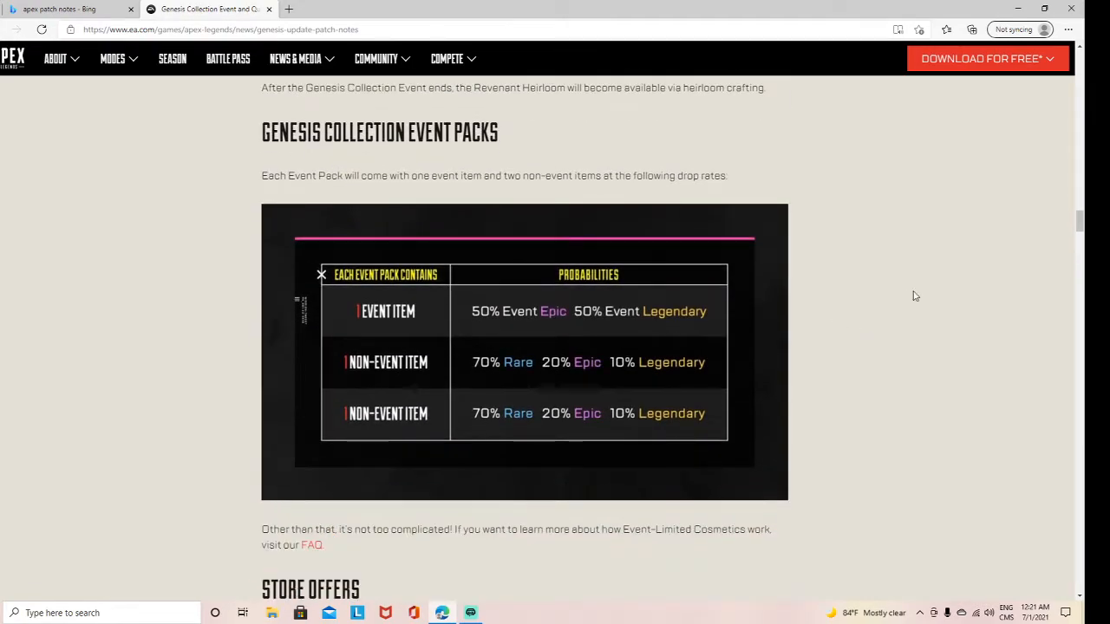
# - Scroll past the Store Offers bundles to the Bloodhound and Wattson changes
pyautogui.scroll(-3)
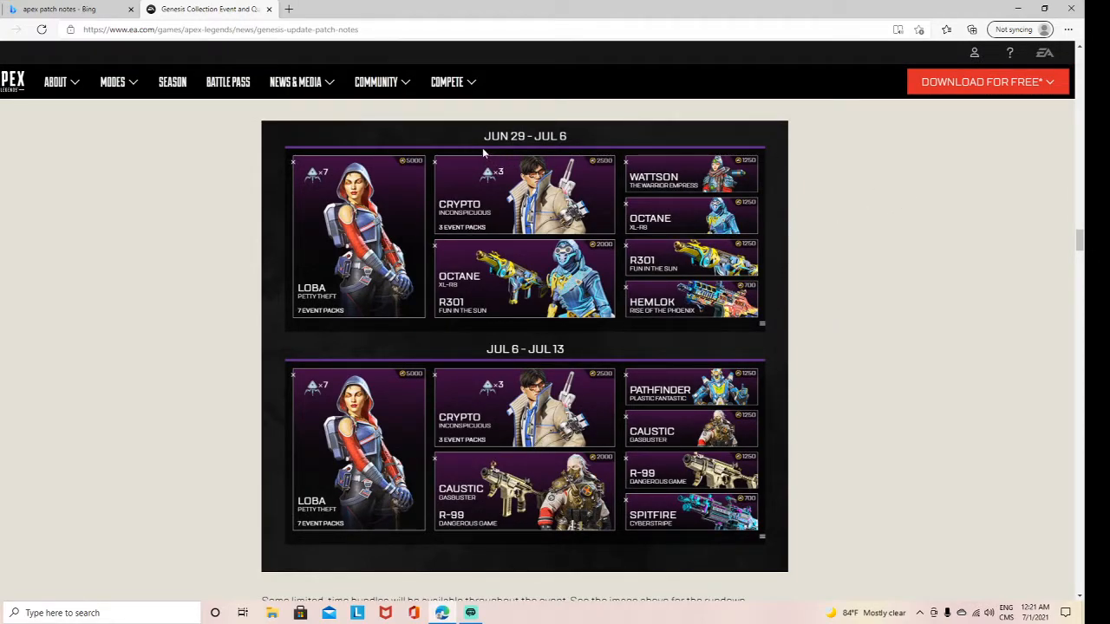
pyautogui.scroll(-3)
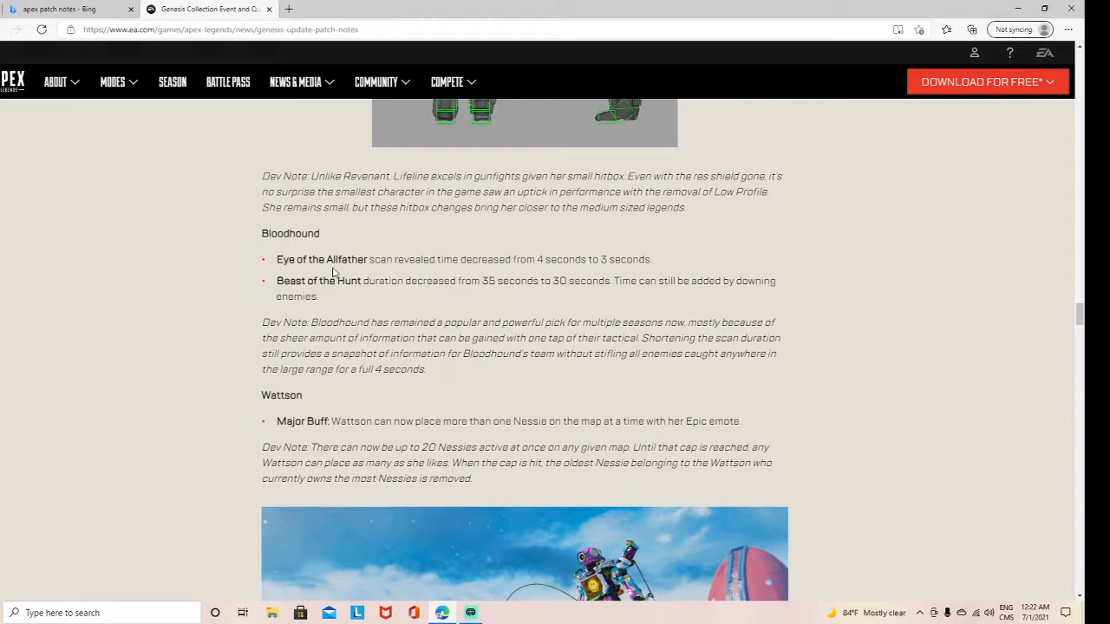
# - Scroll through the Spitfire, 30-30 Repeater and Longbow changes to 'Arenas Updates'
pyautogui.scroll(-3)
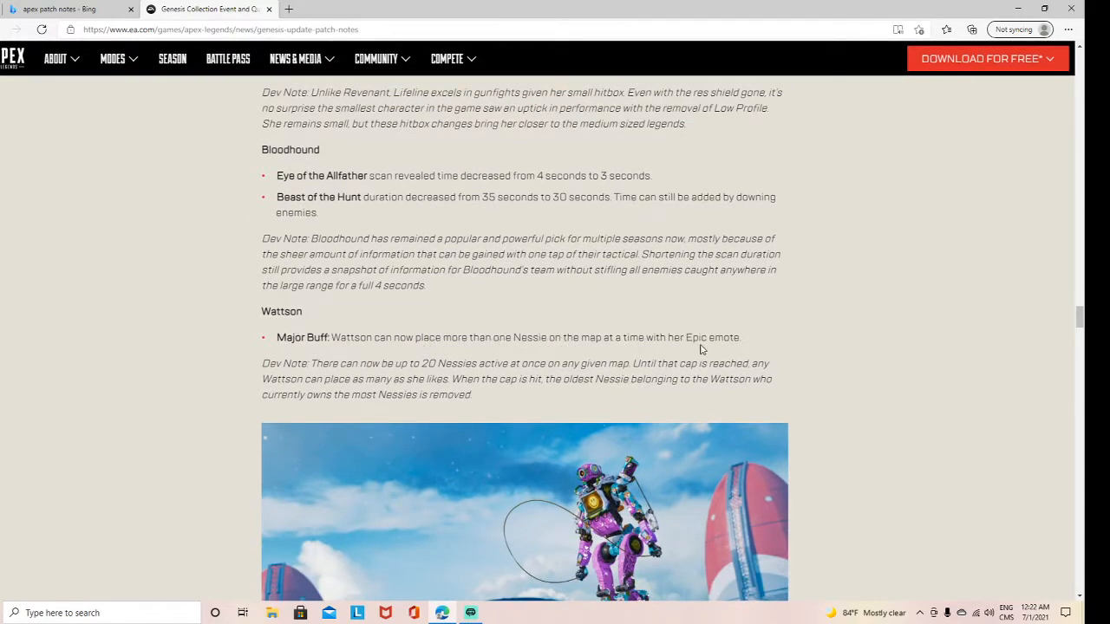
pyautogui.scroll(-3)
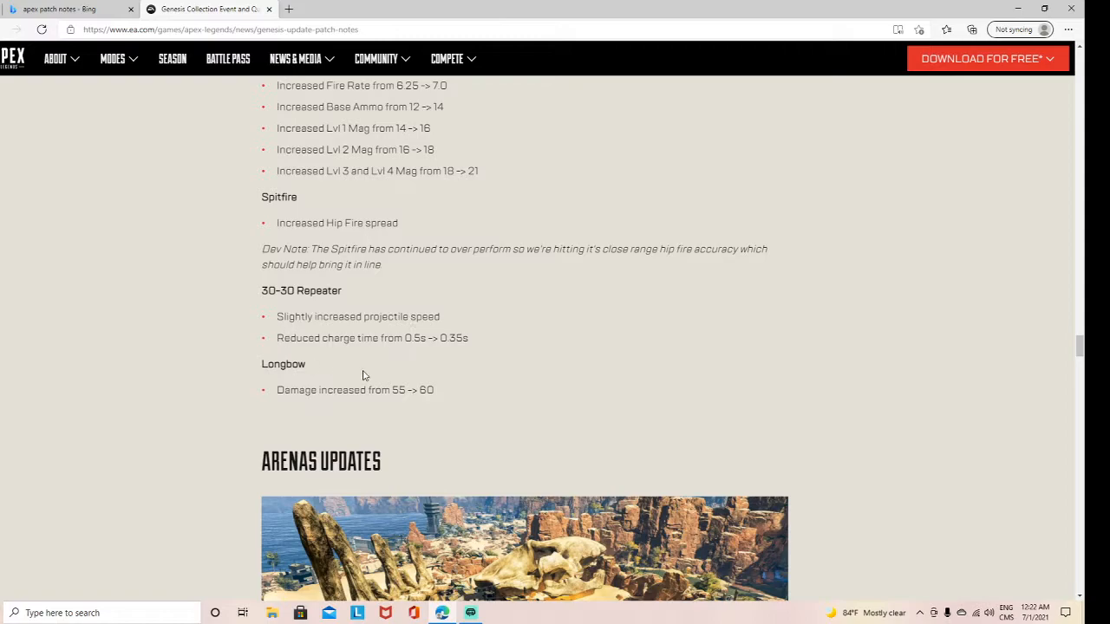
# - Scroll through Arenas Balance Changes to the 'Select Player to Report' screenshot
pyautogui.scroll(-3)
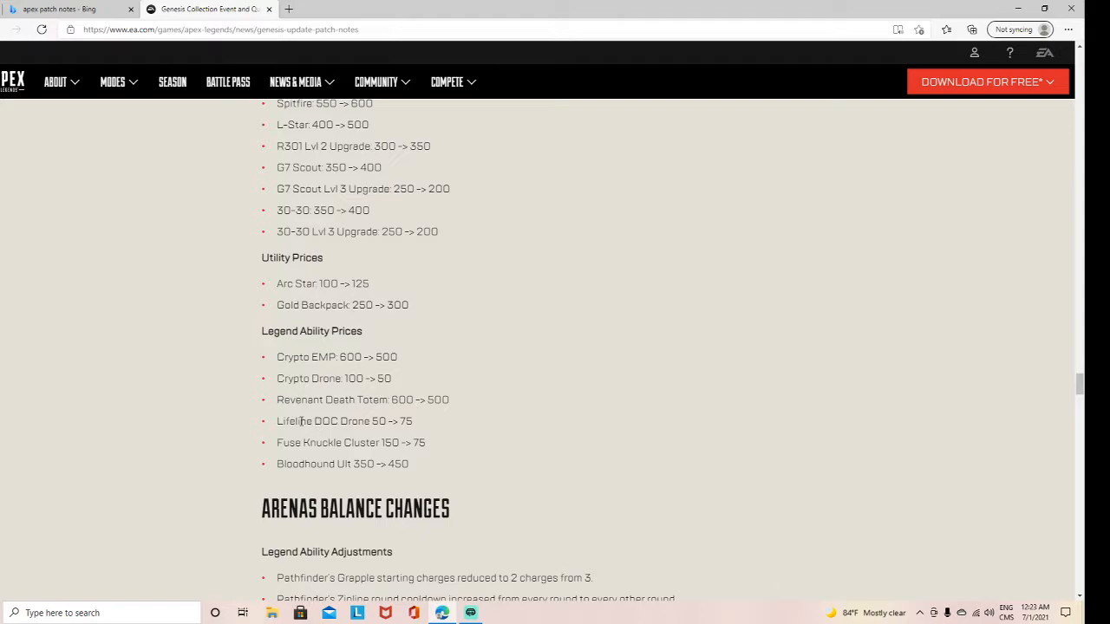
pyautogui.scroll(-3)
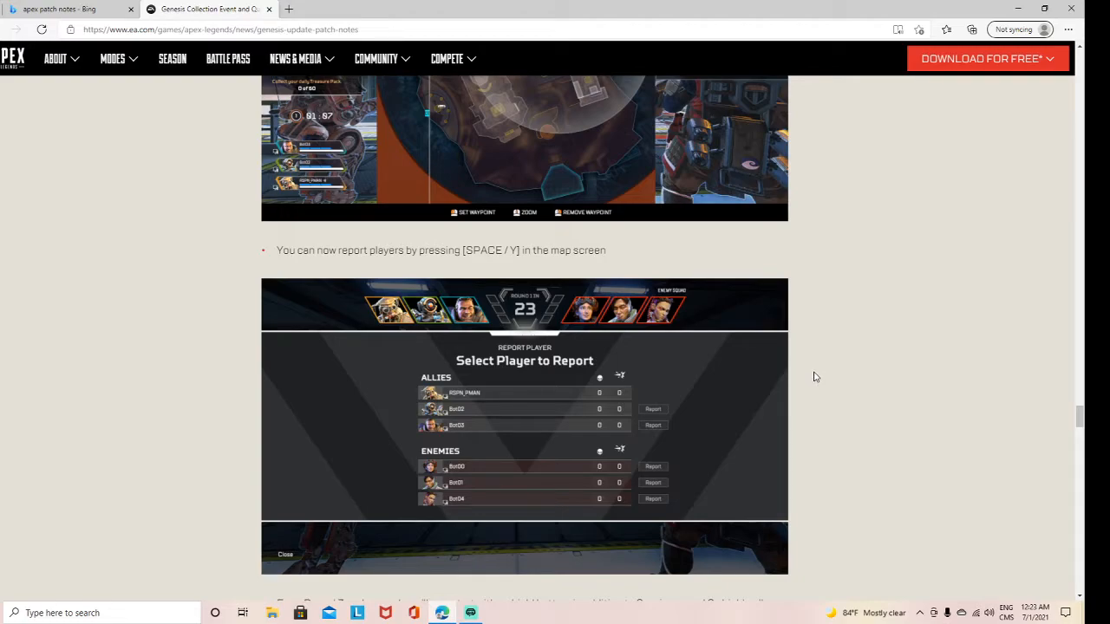